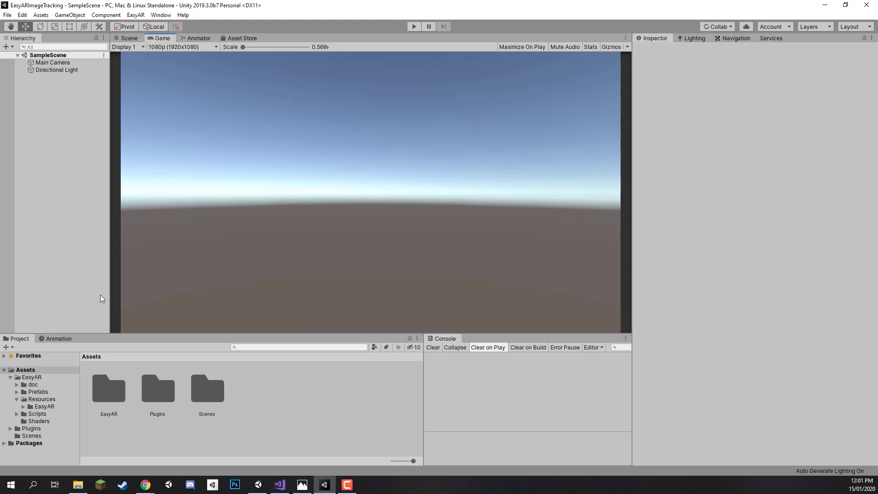
mouse_move(256, 248)
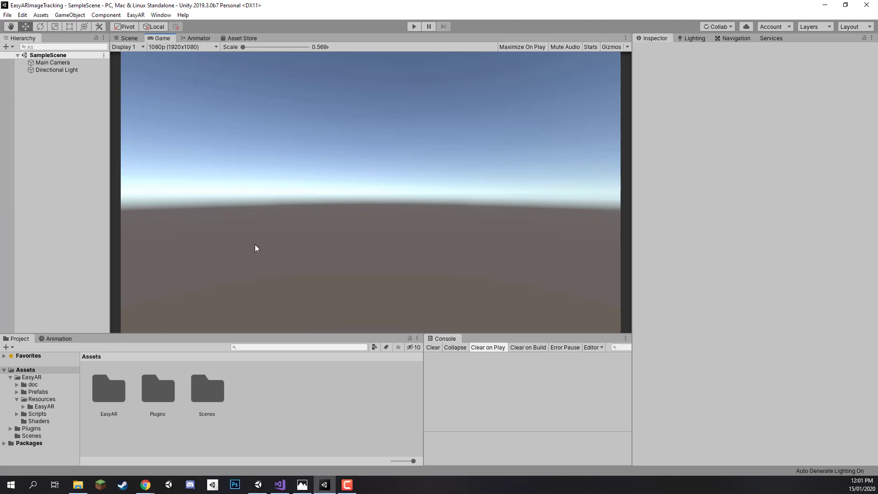
Step: In Build Settings, choose Android as the target platform for the project
click(108, 389)
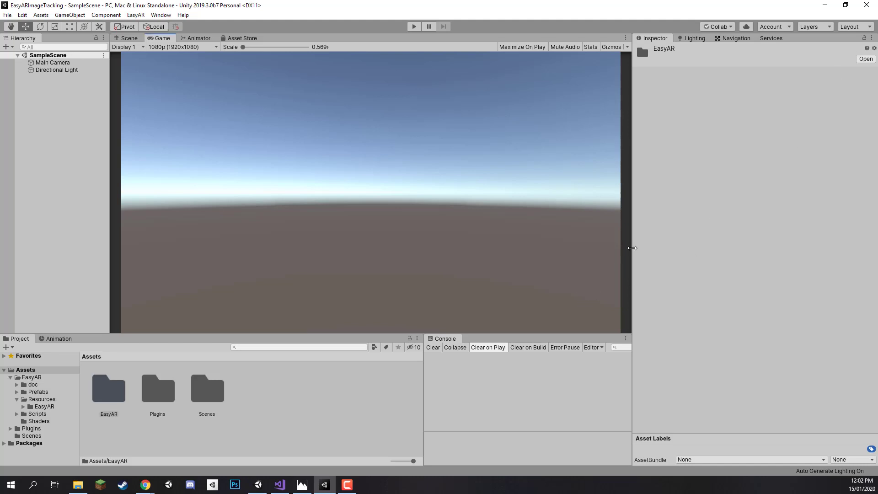
mouse_move(613, 290)
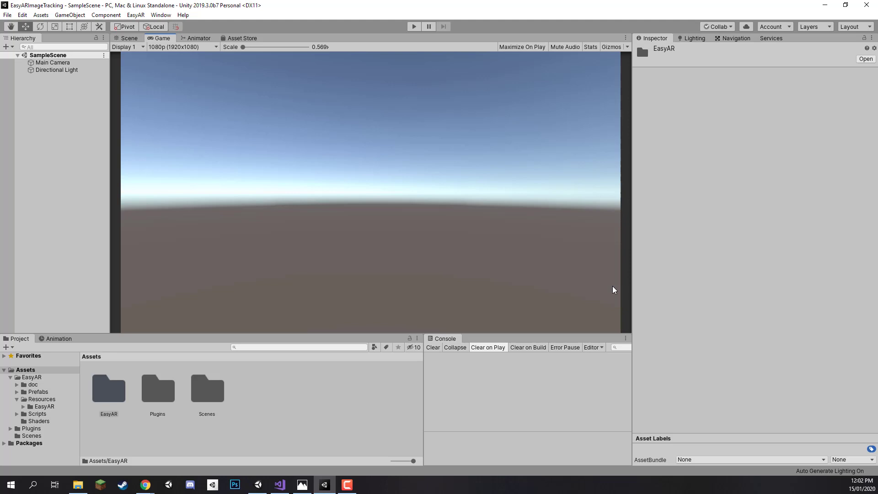
mouse_move(181, 214)
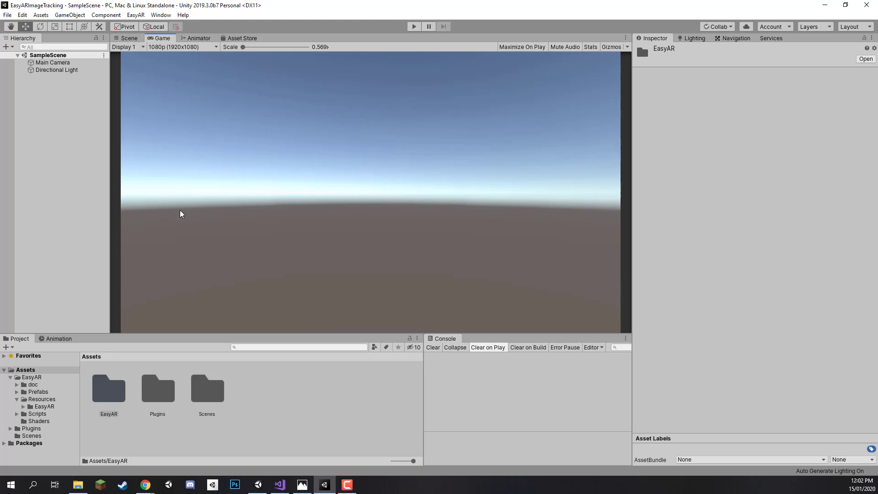
mouse_move(302, 135)
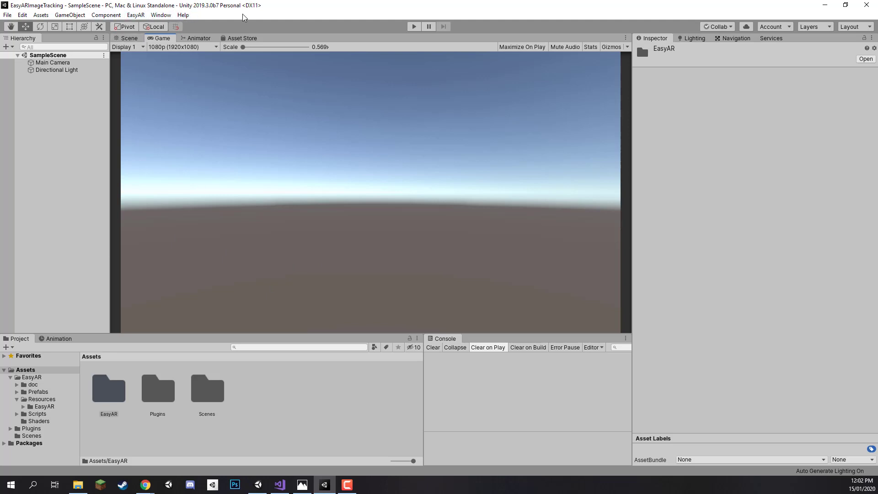
click(7, 15)
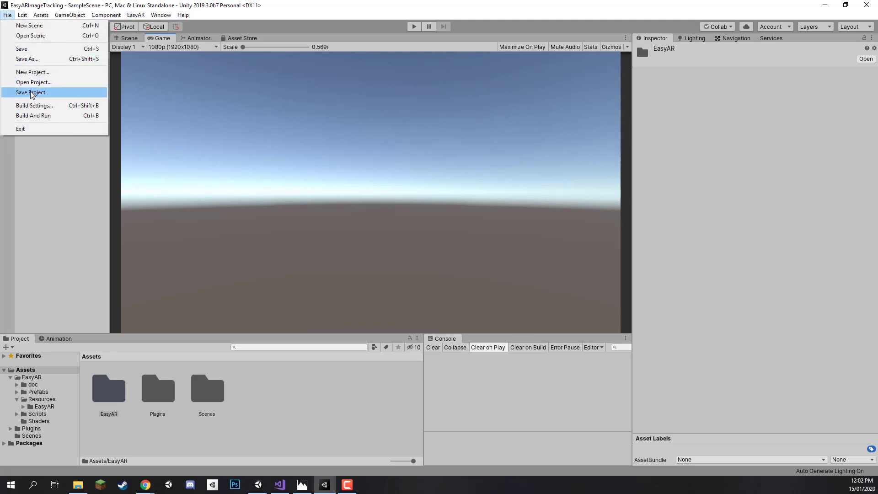
click(34, 105)
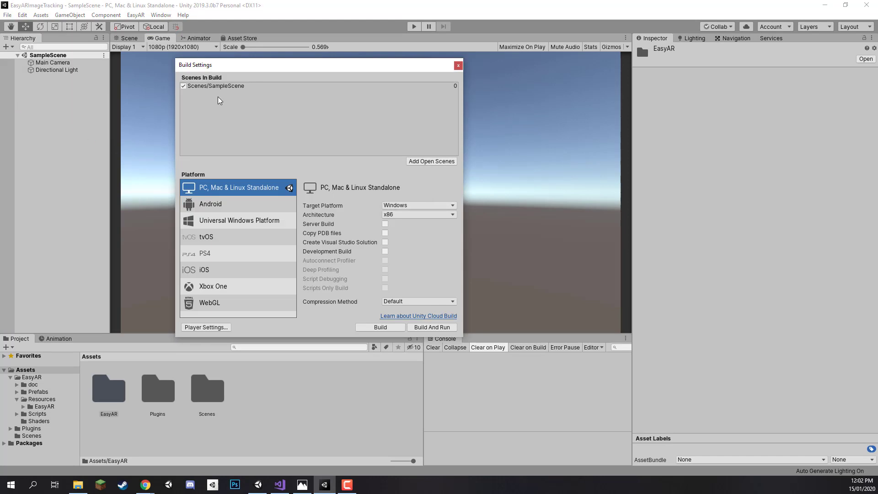
click(216, 89)
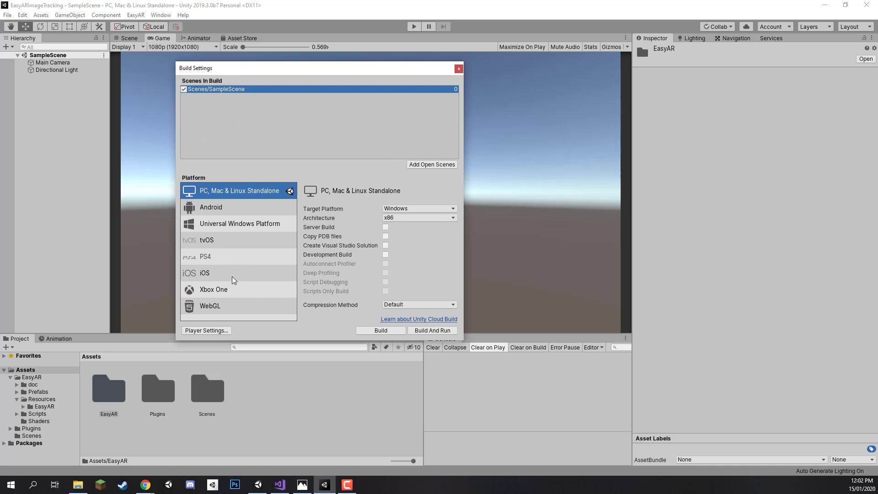
click(204, 273)
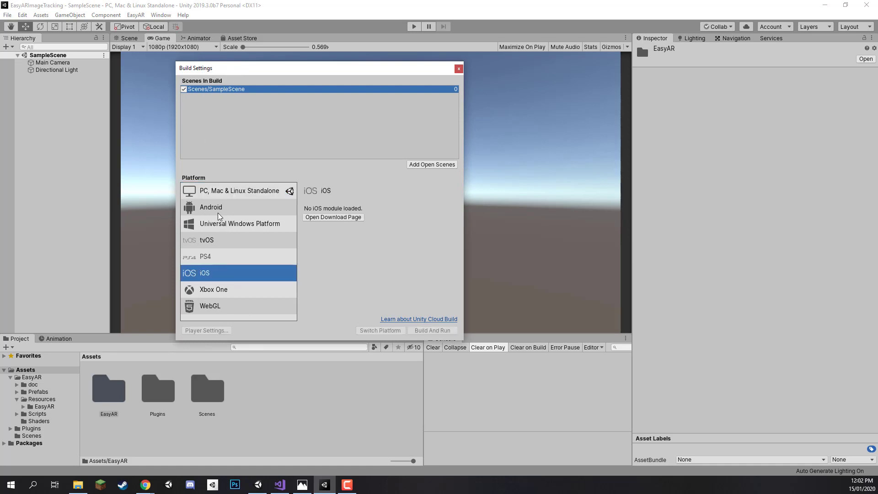
click(211, 207)
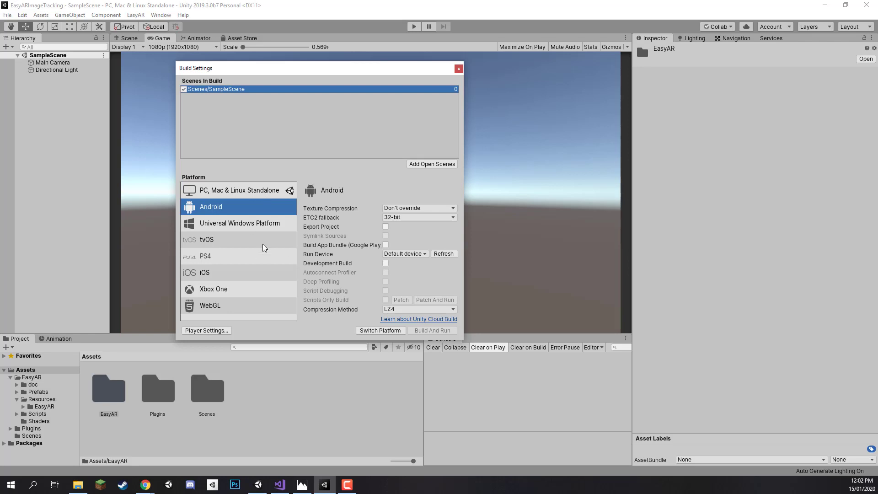
mouse_move(272, 219)
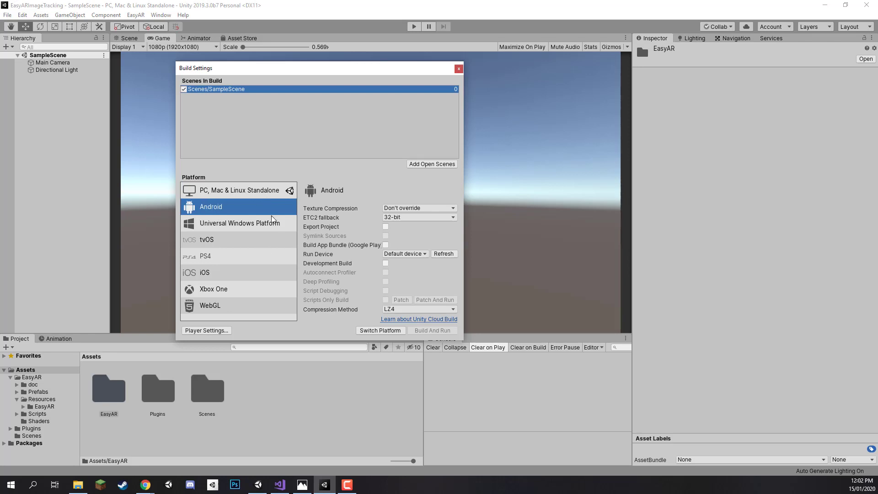
Step: Switch the build platform to Android and go to its Player Settings
click(380, 330)
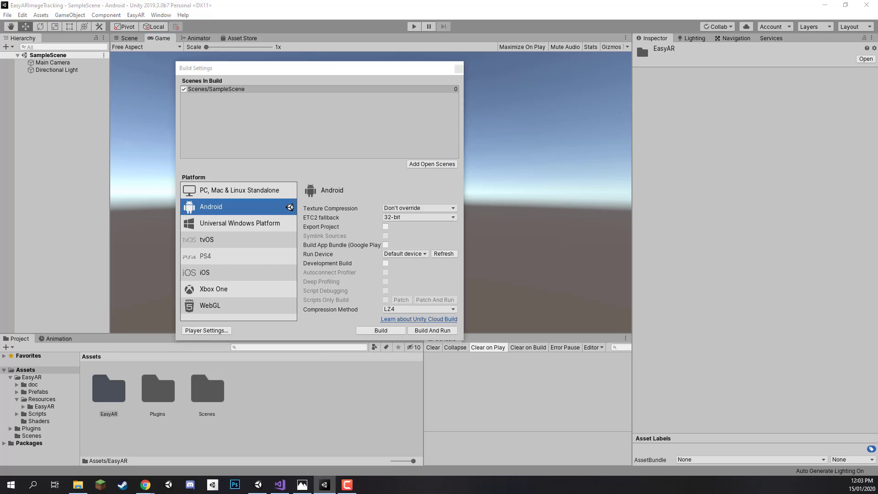
click(205, 330)
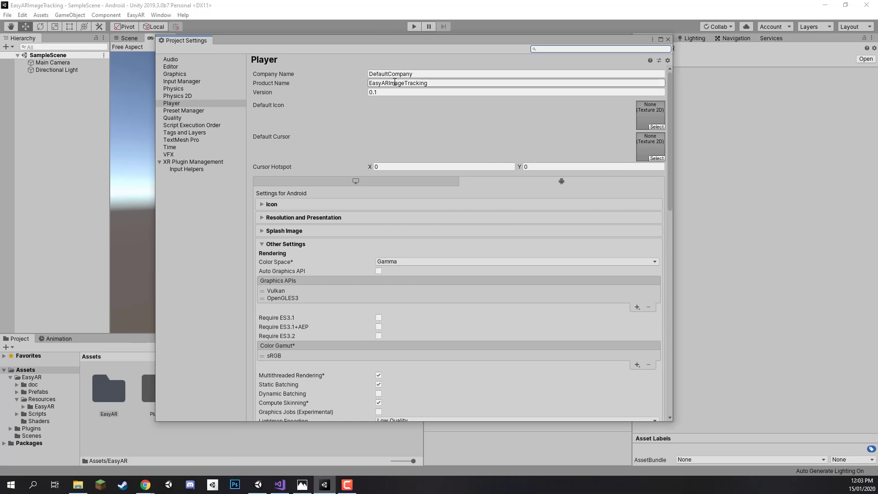
Step: Set the Product Name to 'EasyAR Image Tracking'
double_click(397, 82)
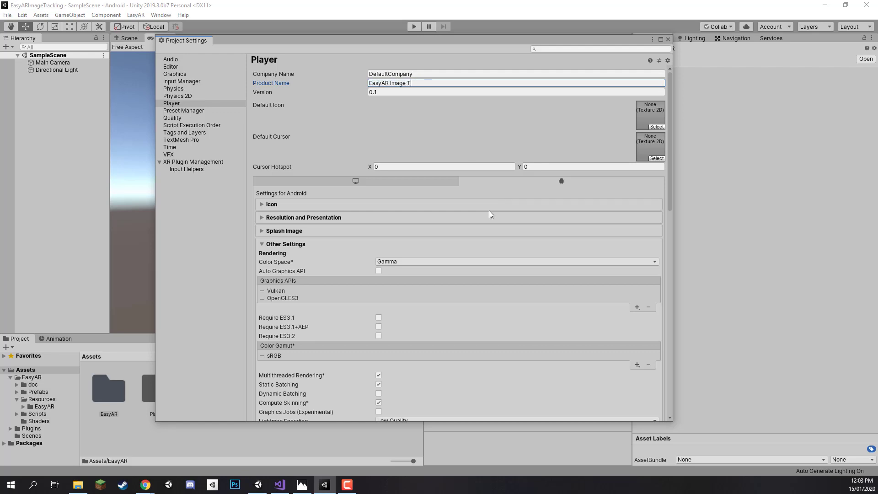
text(racking)
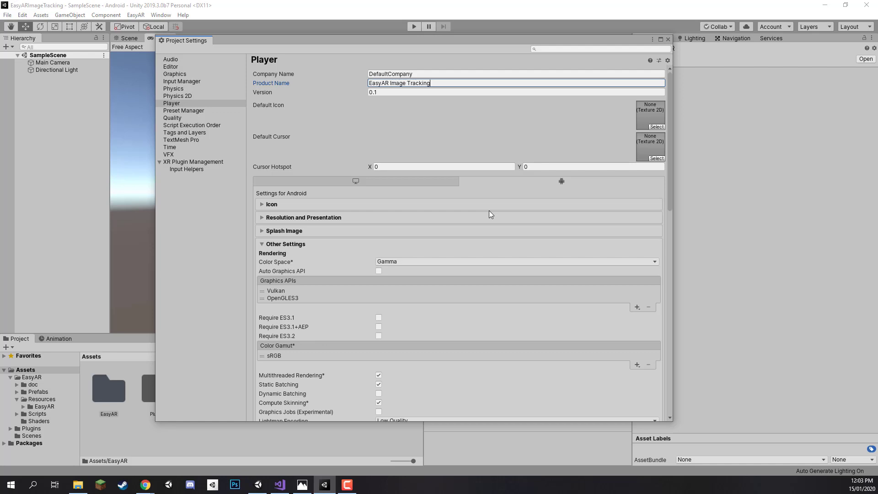
mouse_move(312, 237)
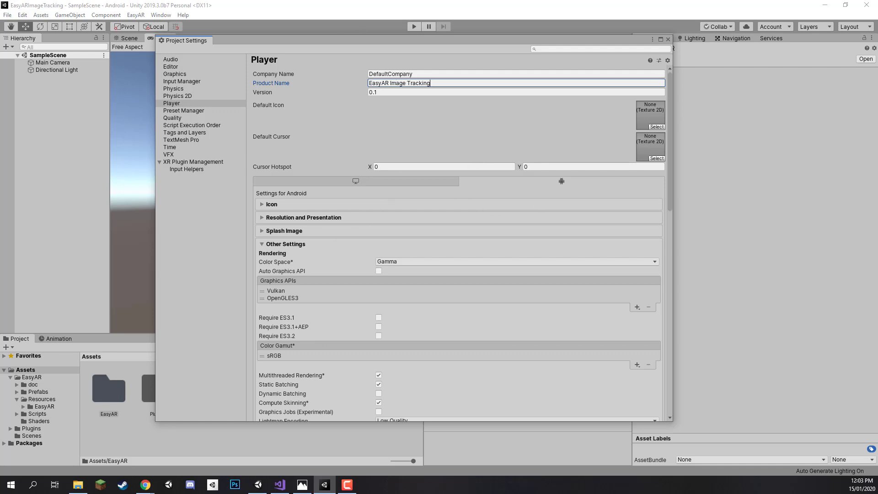
Step: Remove Vulkan so OpenGLES3 is the only Android graphics API
scroll(down, 3)
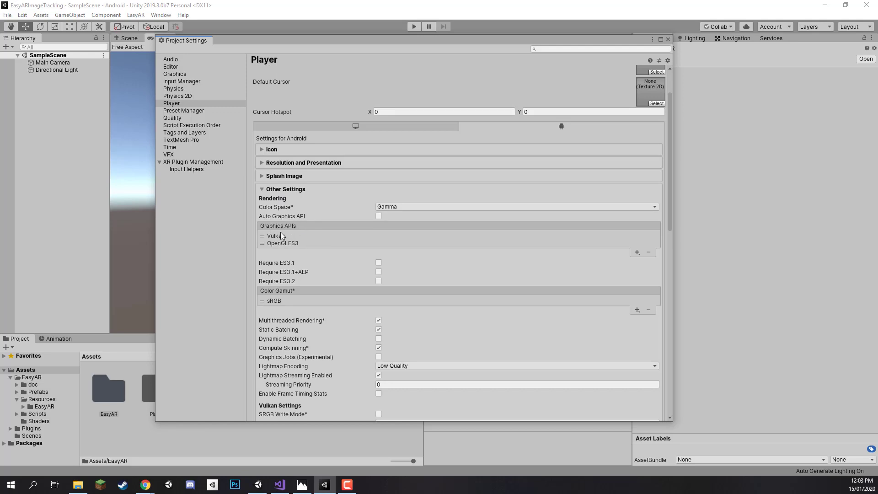
mouse_move(302, 231)
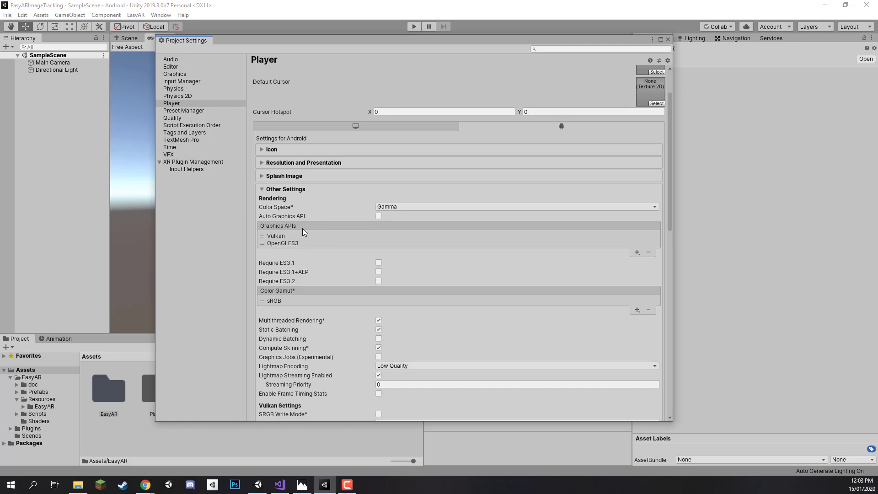
click(282, 243)
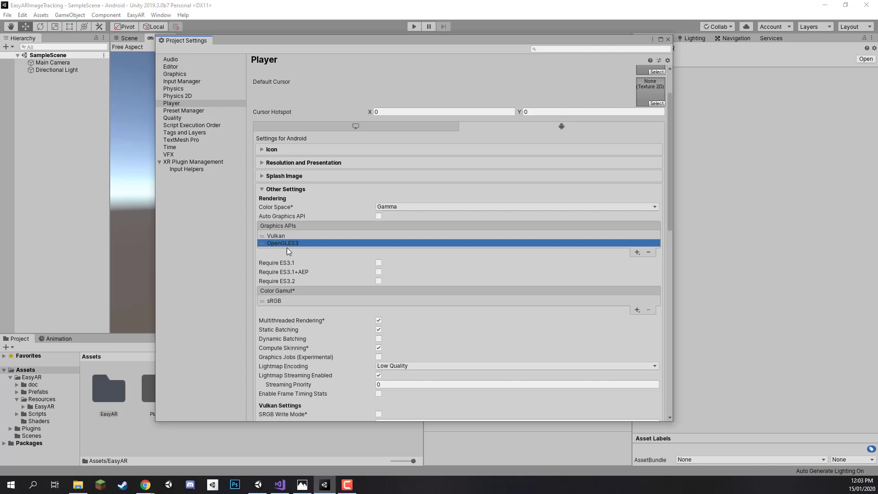
click(275, 235)
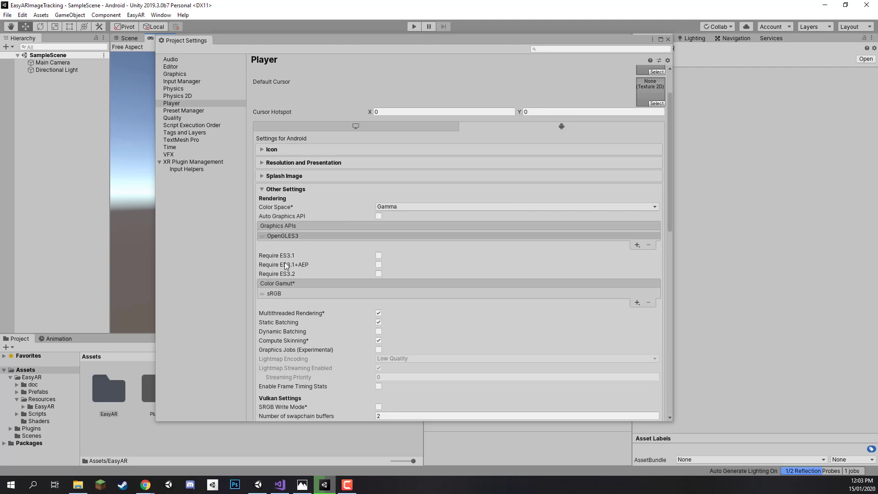
Step: Set the Android package name to com.zenva.easyarimagetrackingapp
scroll(down, 3)
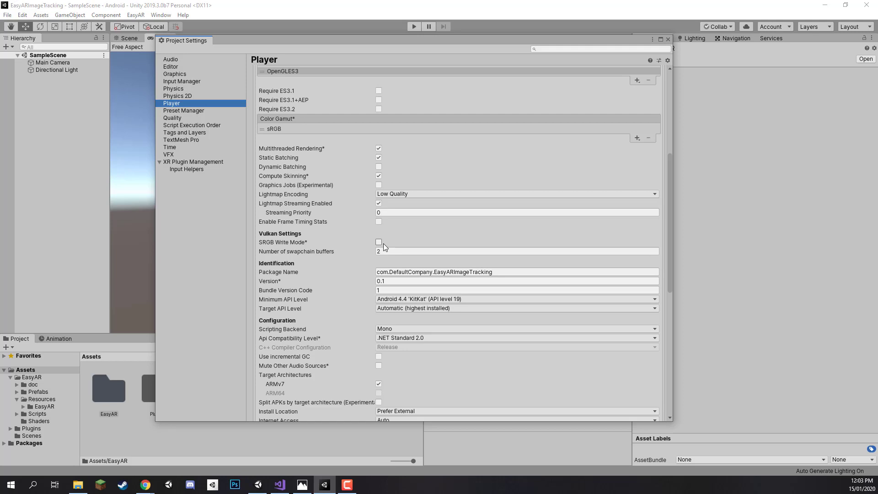
click(504, 272)
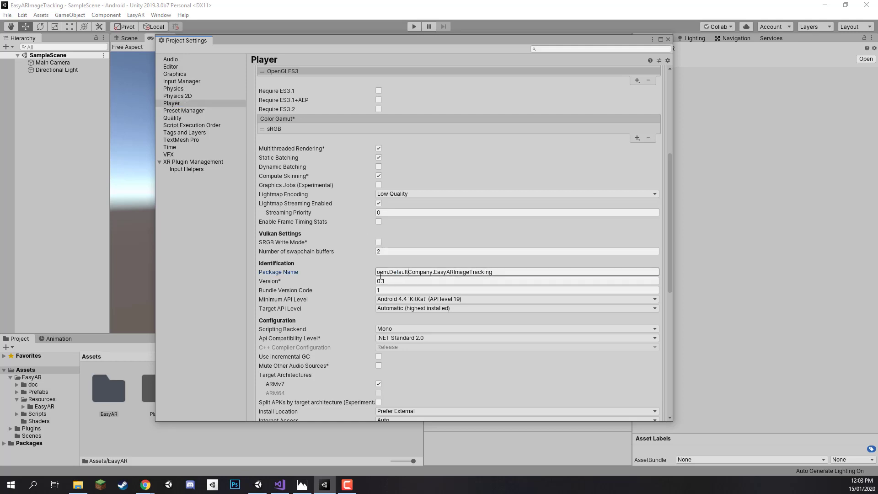
text(com.zenva.easyarimagetrackingapp)
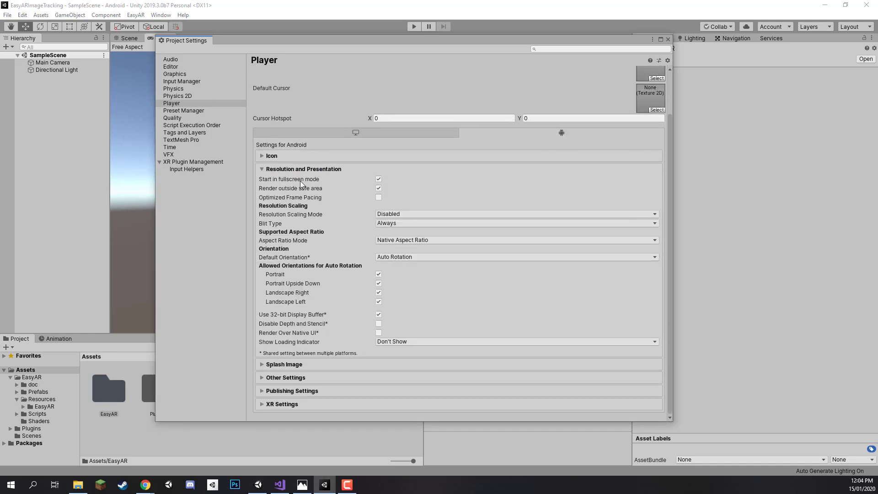
mouse_move(296, 250)
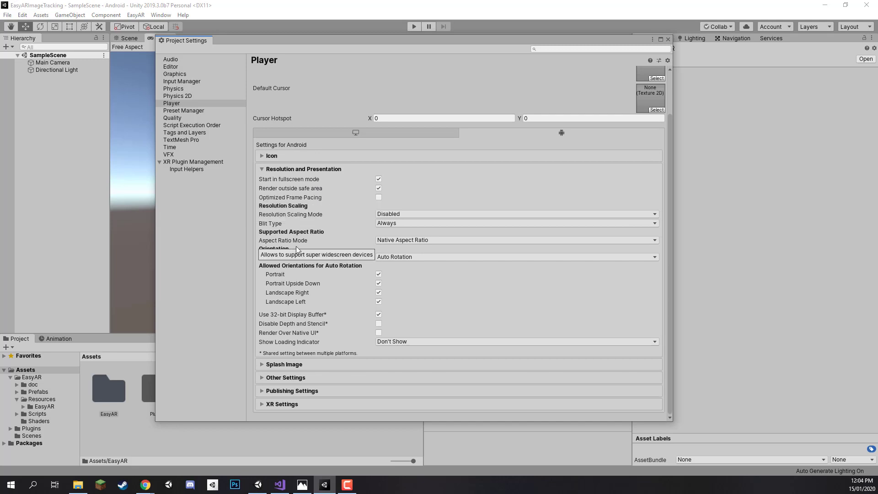
mouse_move(308, 247)
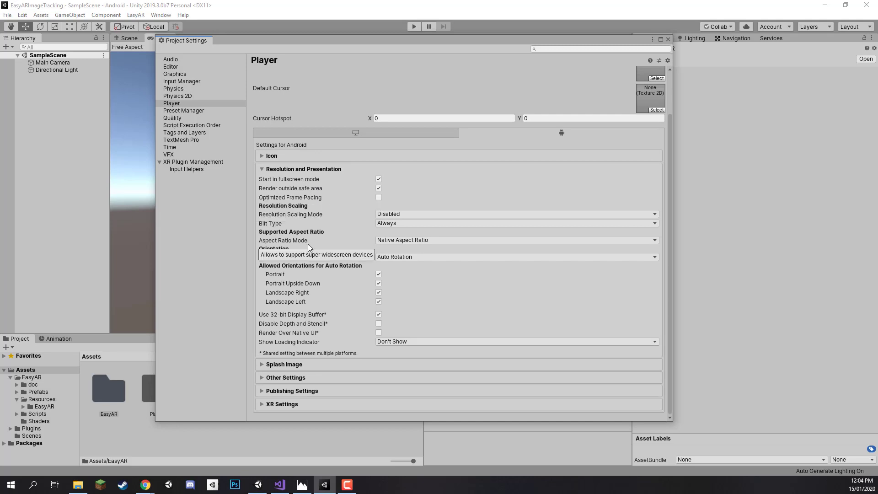
mouse_move(415, 274)
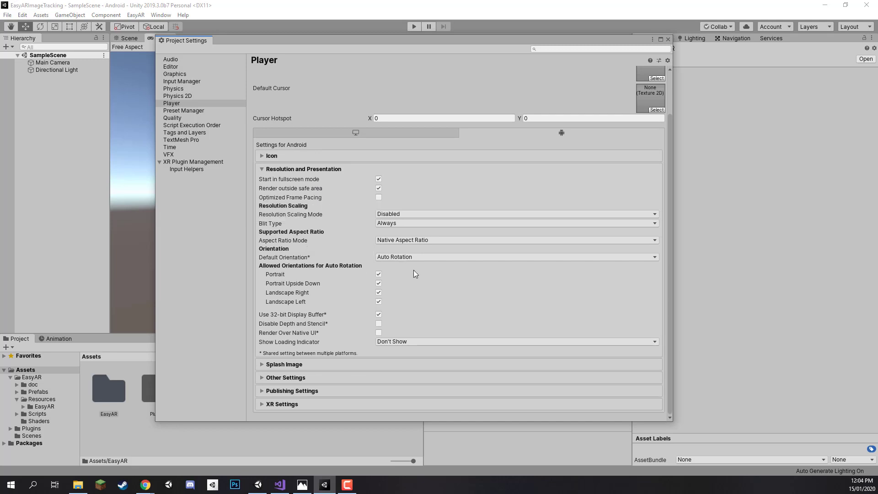
Step: Disallow Portrait and Portrait Upside Down auto-rotation, then close Project Settings
click(379, 274)
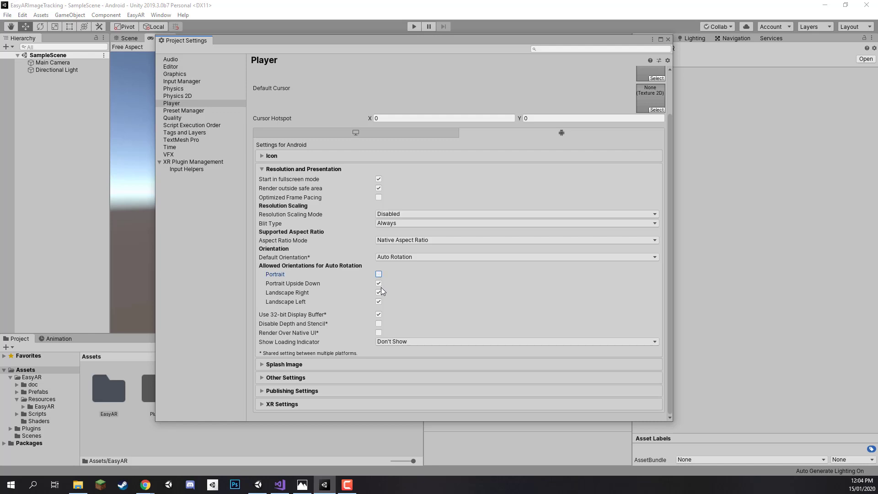
click(379, 274)
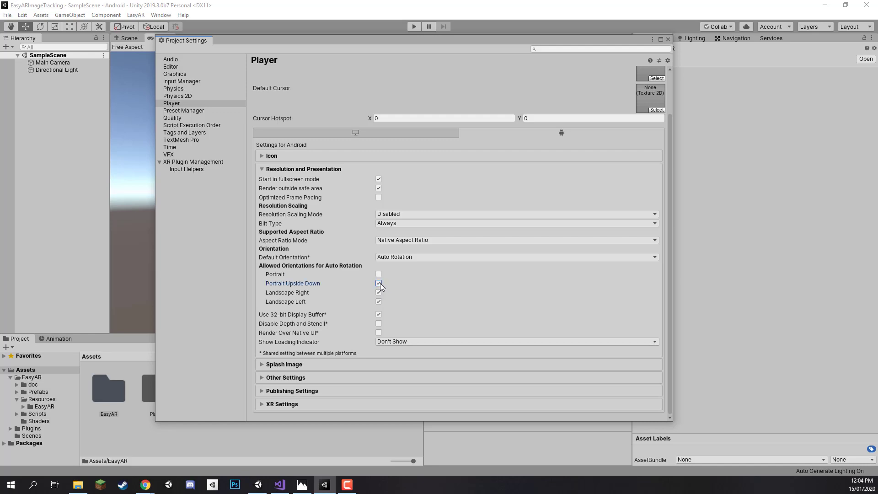
click(379, 274)
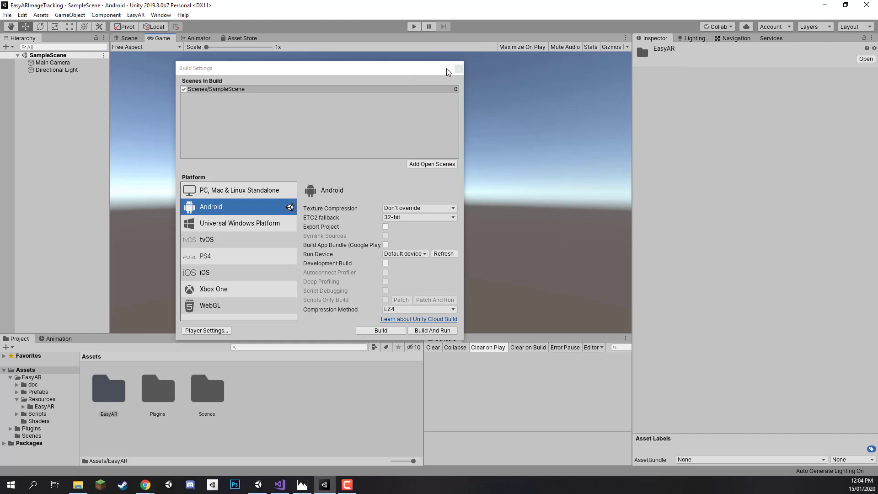
Step: Close the Build Settings window to return to the editor
click(459, 67)
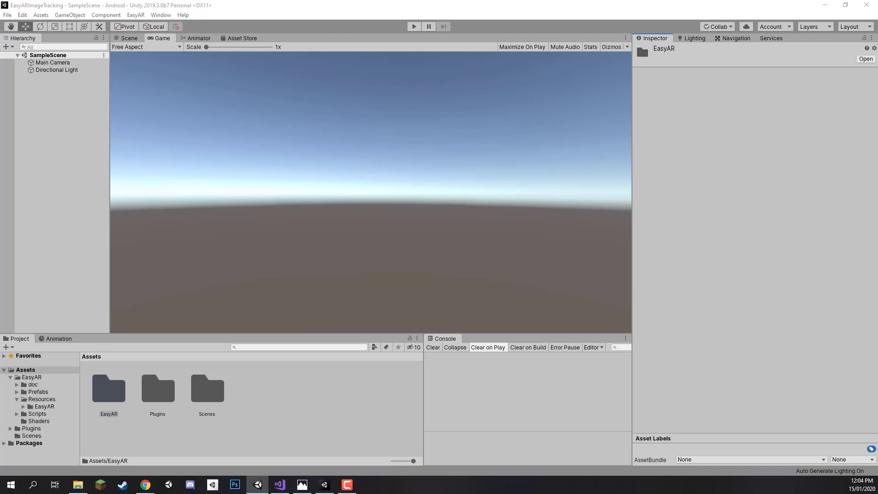
mouse_move(264, 424)
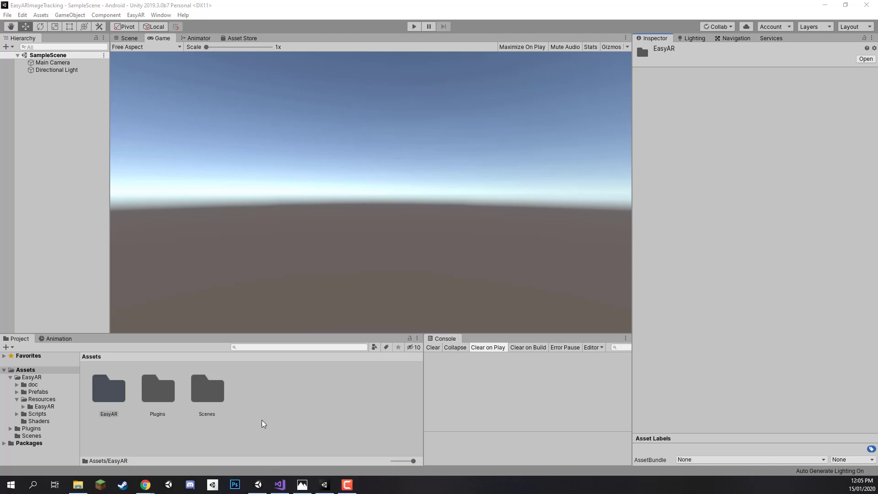
Step: Create Models, Textures and Materials folders inside Assets
right_click(263, 422)
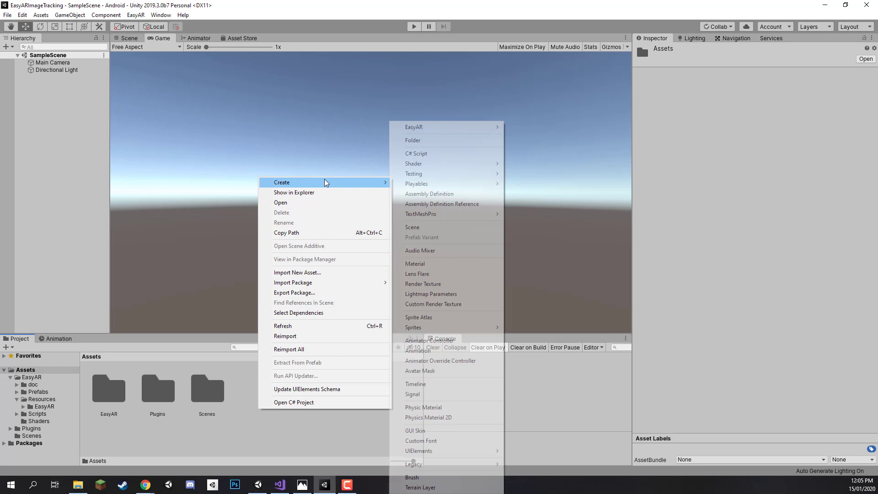
click(413, 140)
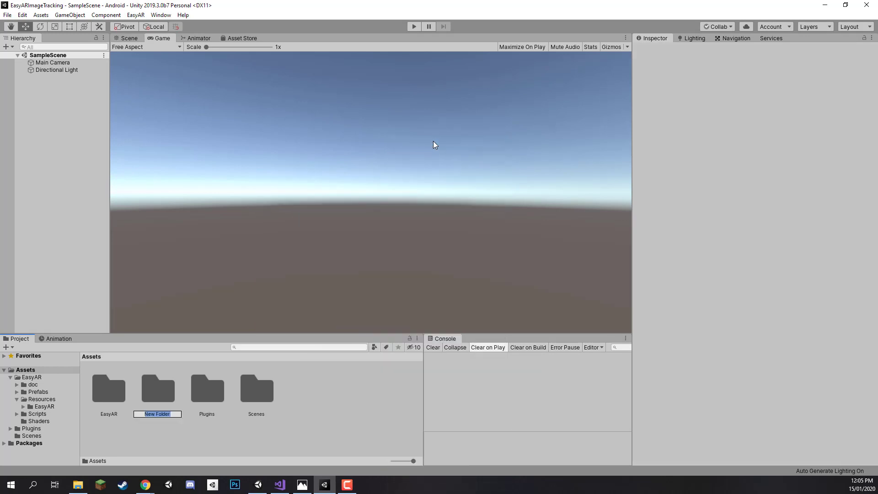
text(Models)
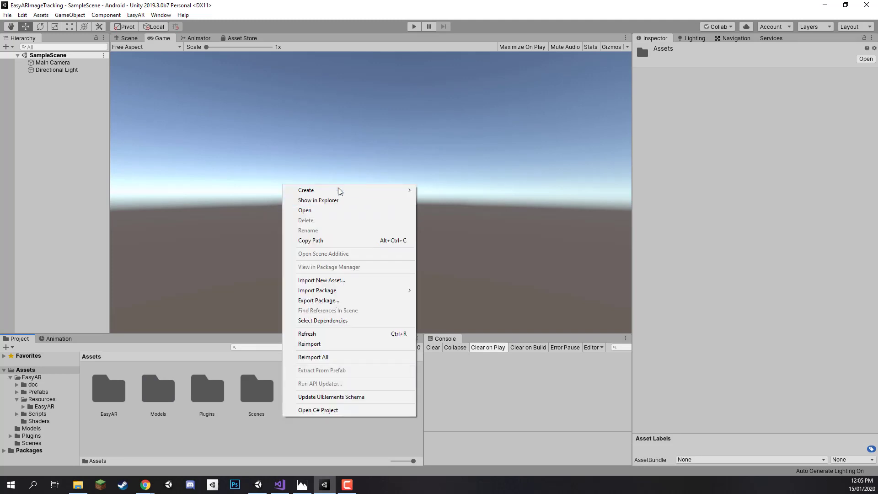
click(306, 190)
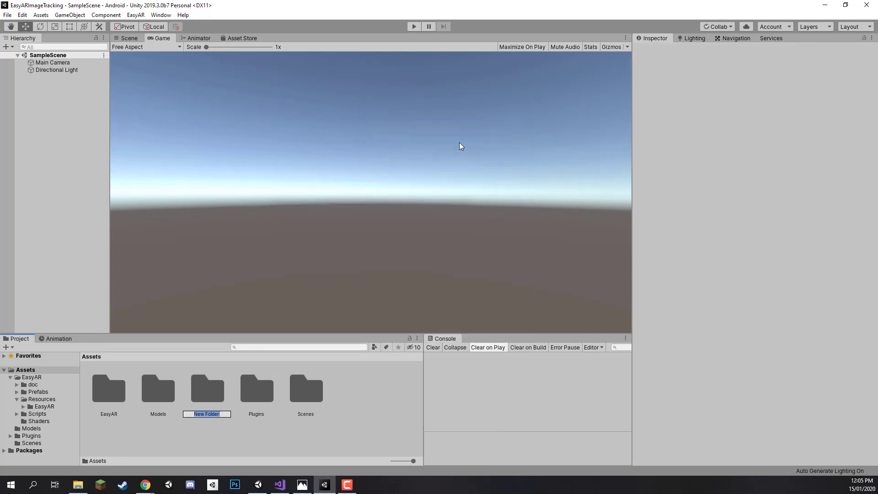
text(Textures)
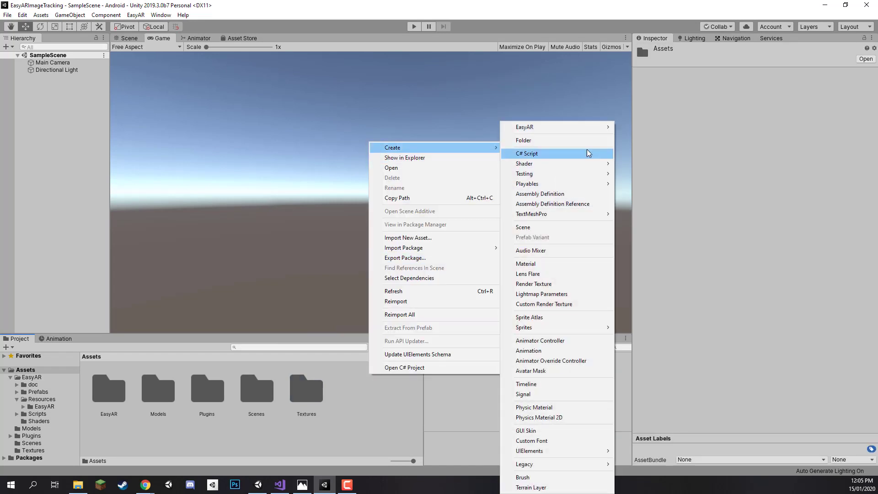
click(523, 140)
text(Materials)
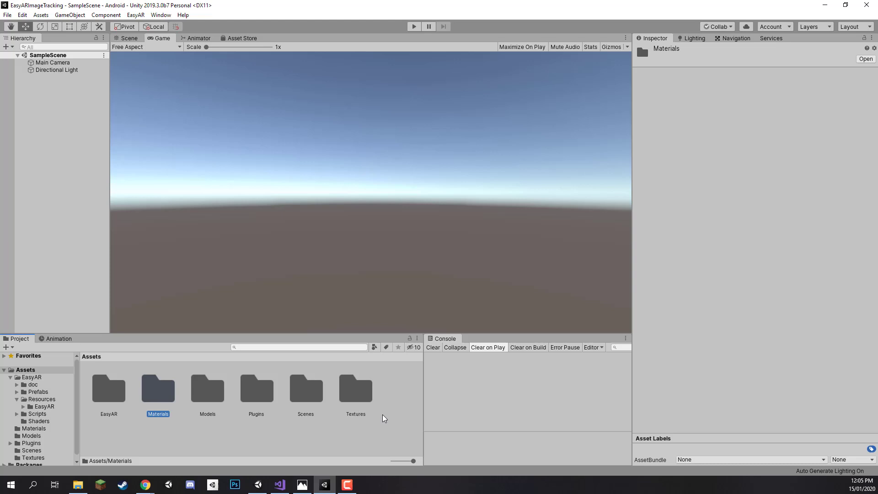
Step: Create Scripts and StreamingAssets folders inside Assets
right_click(384, 417)
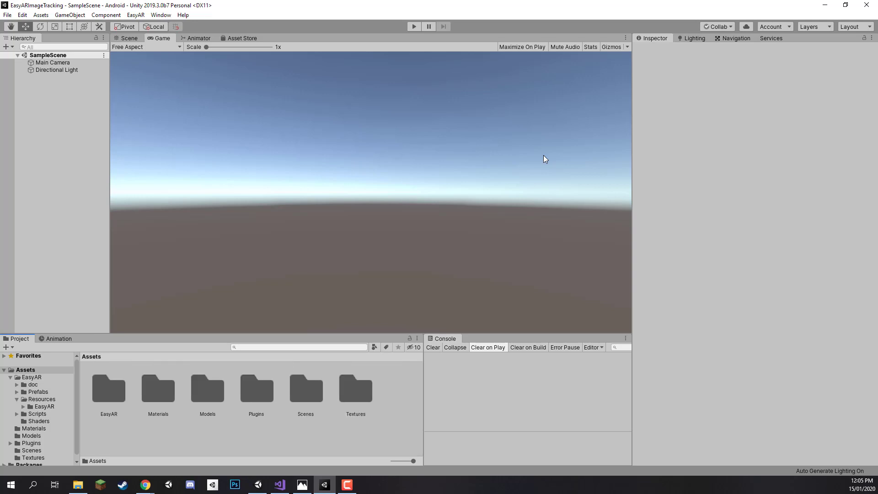
right_click(246, 391)
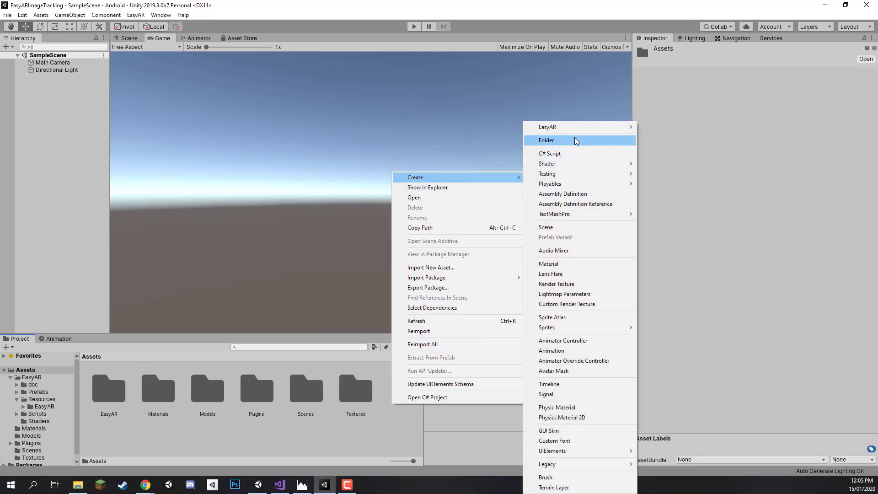
click(546, 140)
text(Scripts)
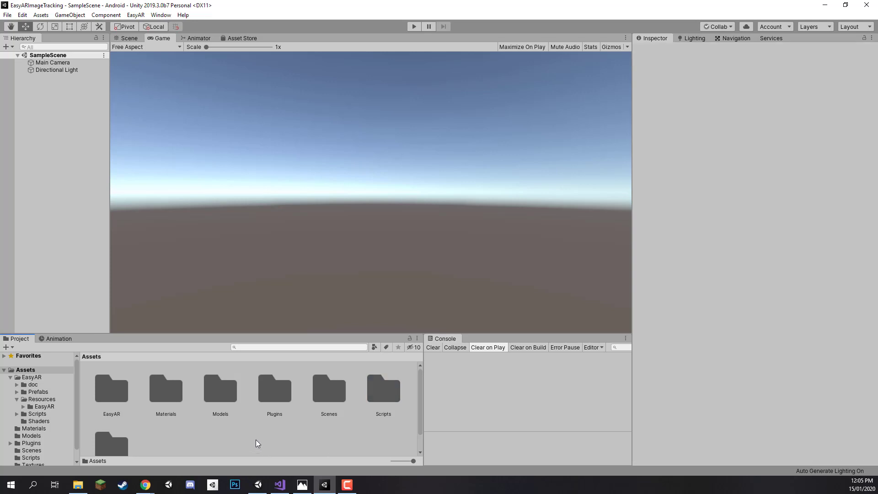
right_click(257, 443)
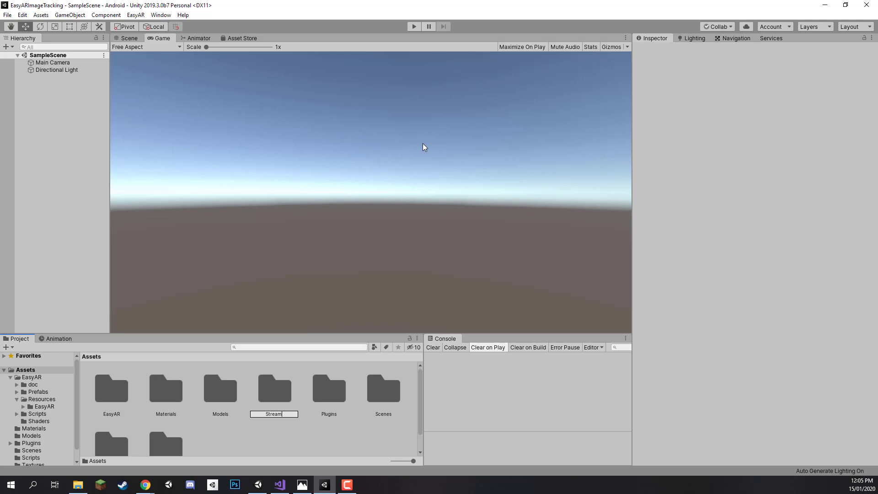
text(StreamingAssets)
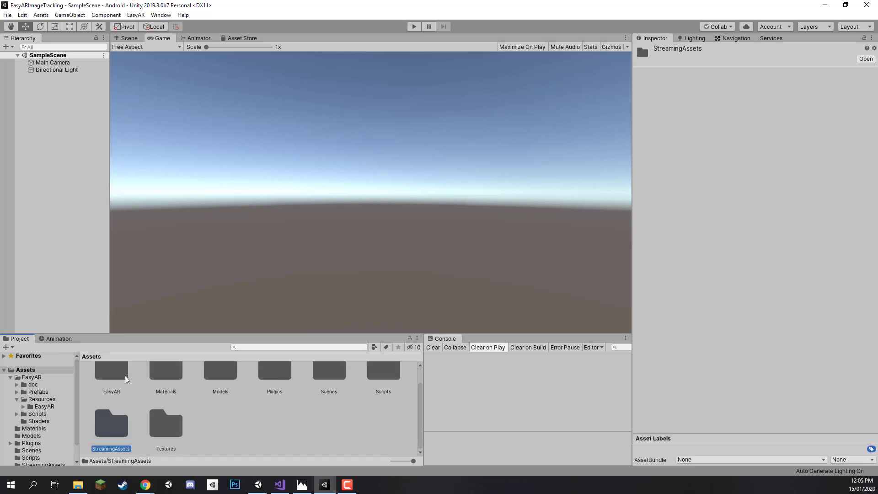
mouse_move(122, 439)
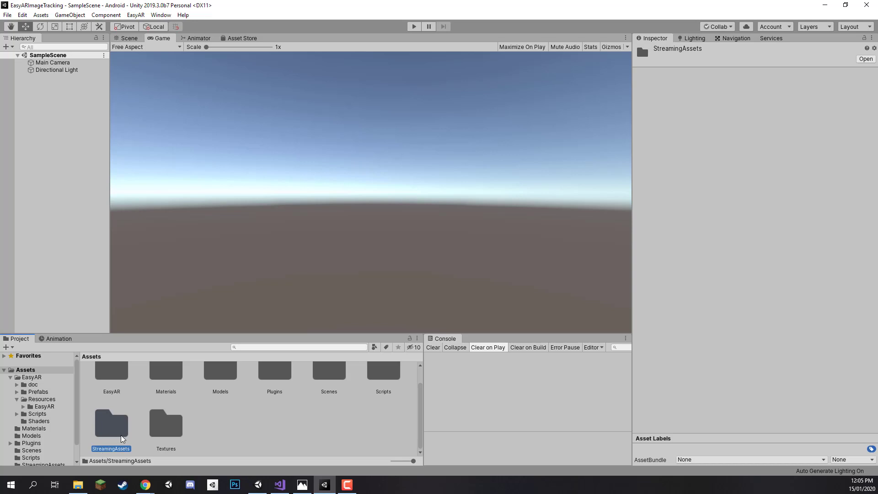
mouse_move(257, 473)
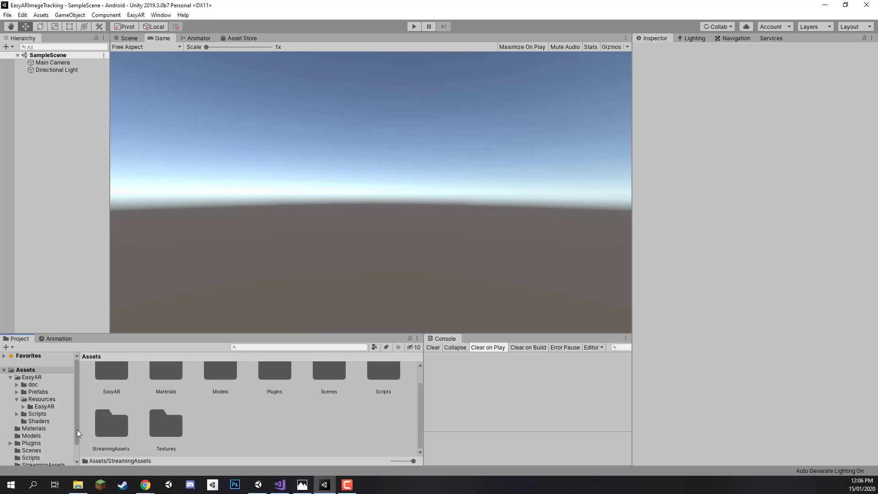
mouse_move(361, 390)
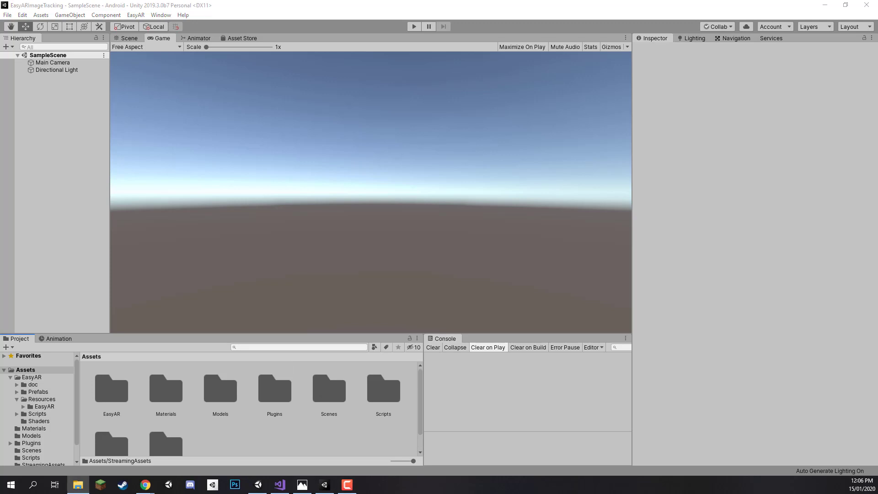
mouse_move(223, 397)
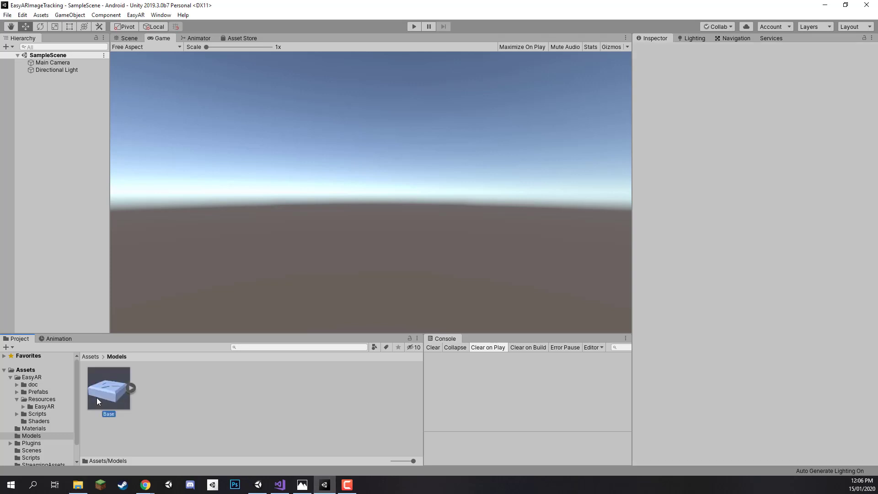
Step: Enable Alpha Is Transparency on the Beam texture's import settings
click(108, 389)
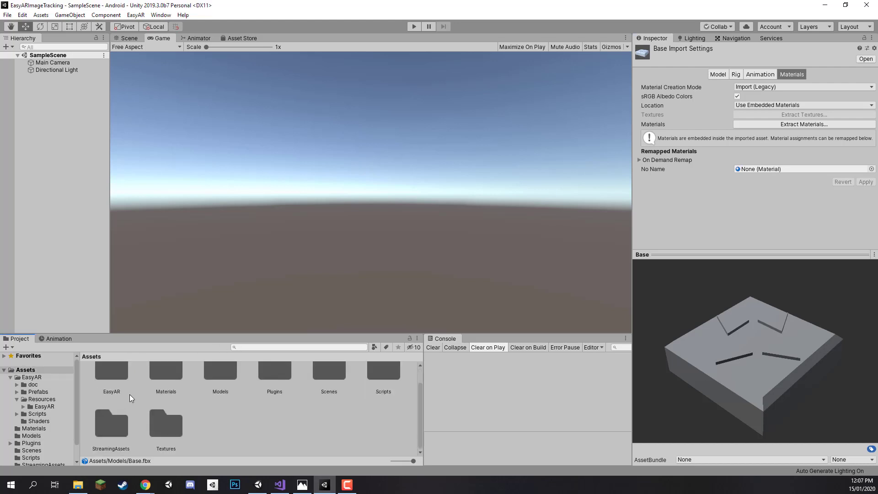
click(165, 424)
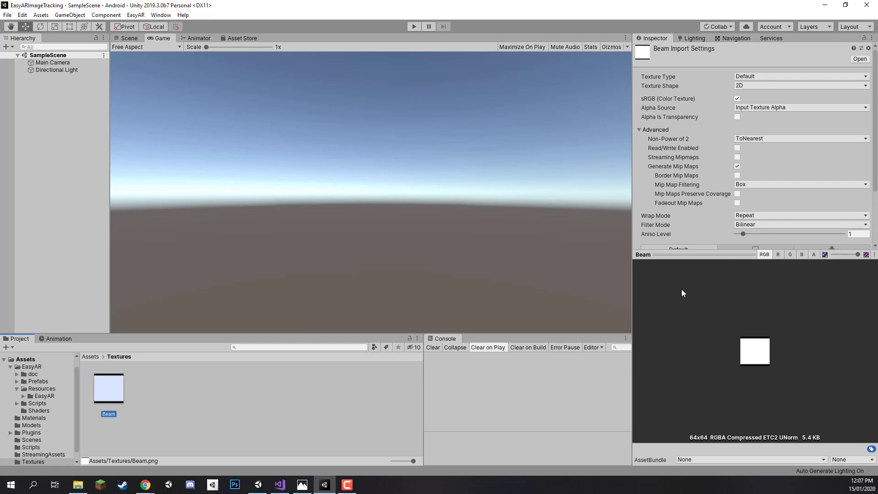
mouse_move(734, 137)
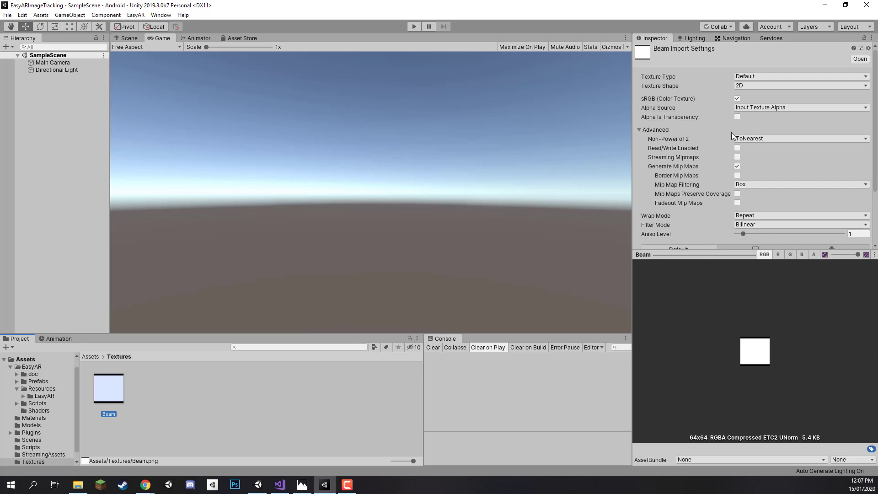
click(738, 117)
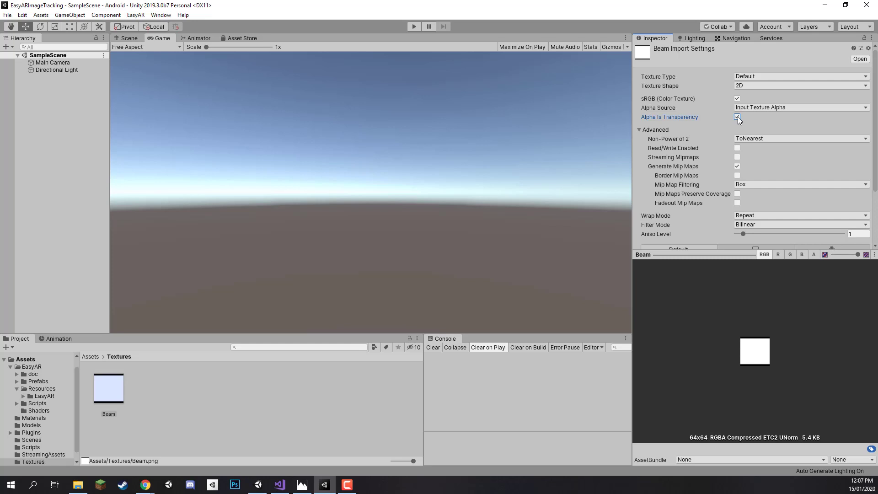
scroll(down, 3)
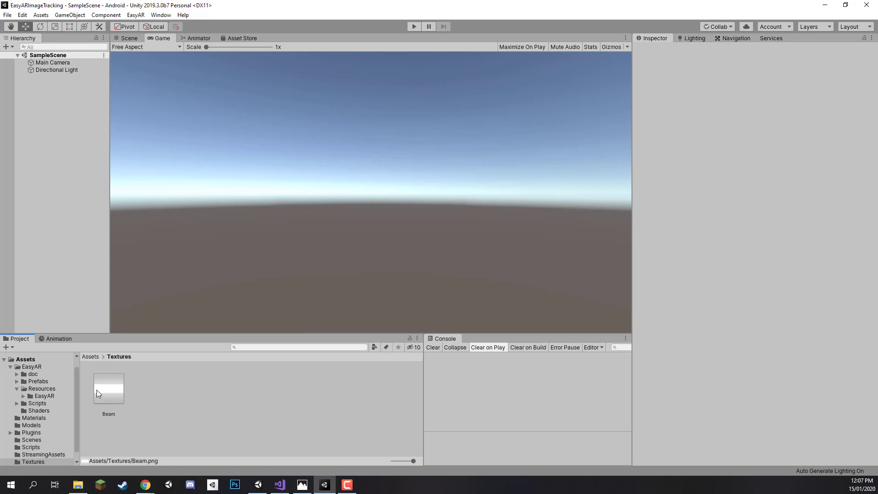
mouse_move(151, 457)
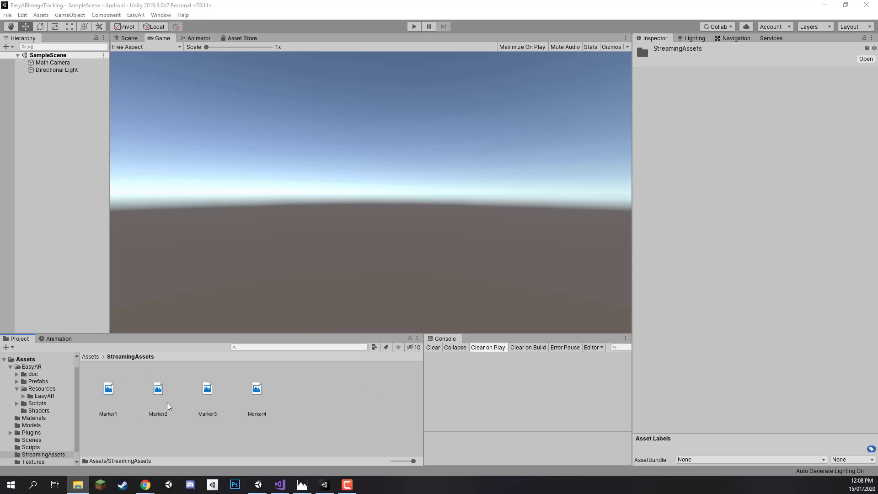
Step: Review the imported marker images Marker1 through Marker4 in StreamingAssets
click(158, 389)
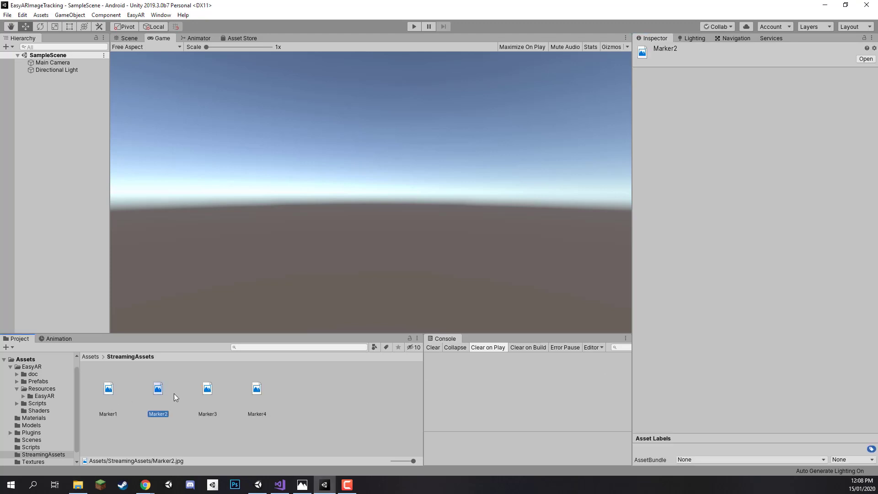
click(256, 388)
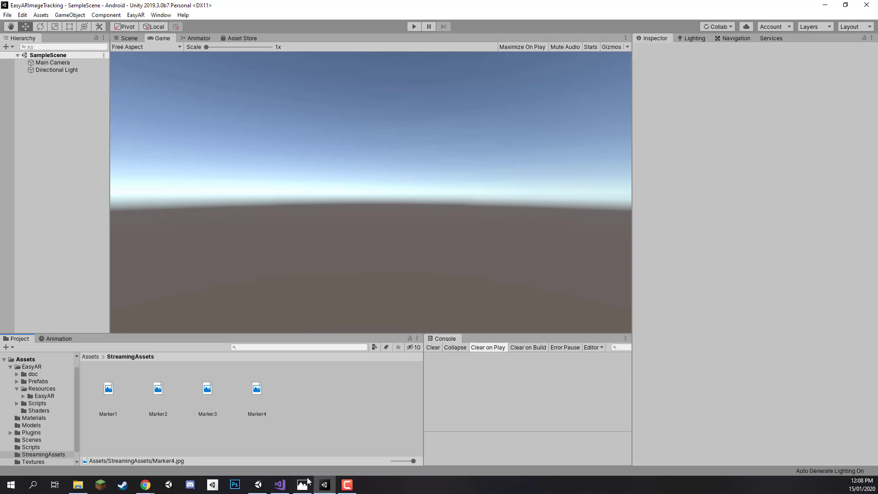
double_click(107, 389)
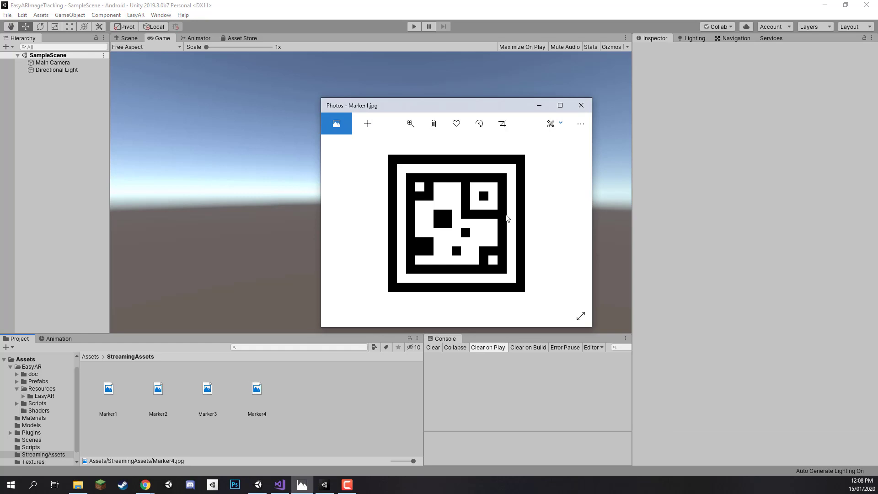
mouse_move(373, 167)
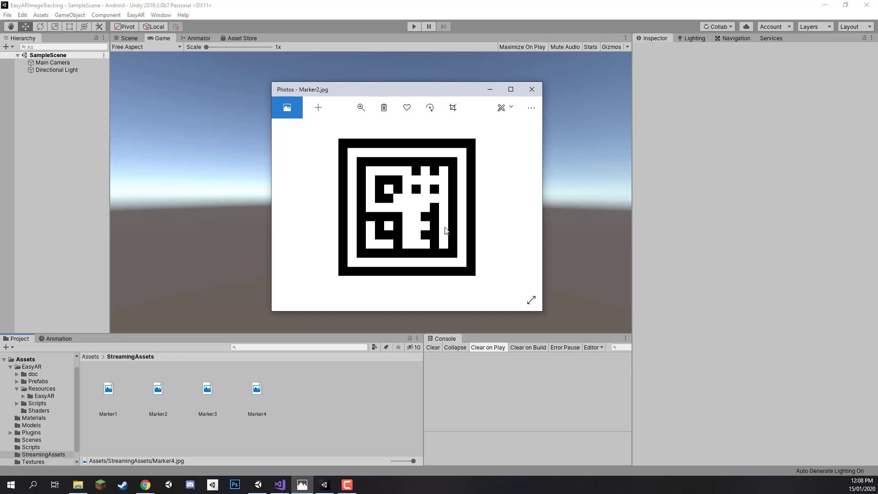
mouse_move(452, 227)
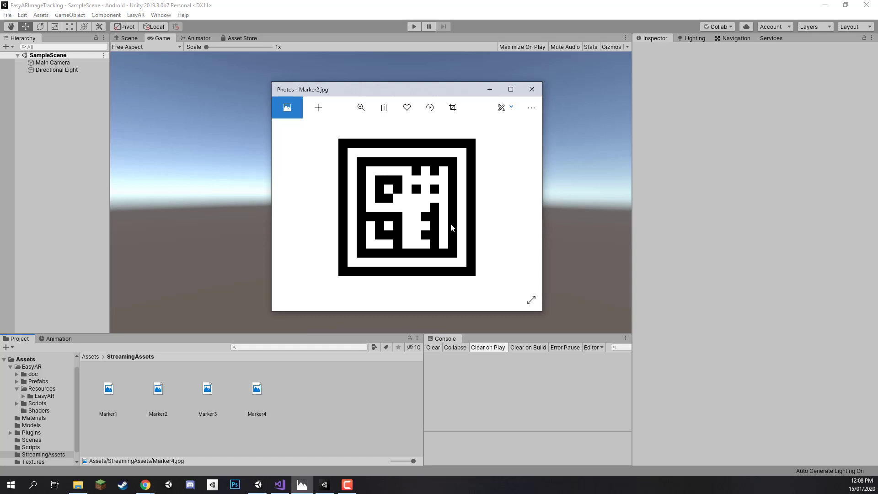
mouse_move(486, 228)
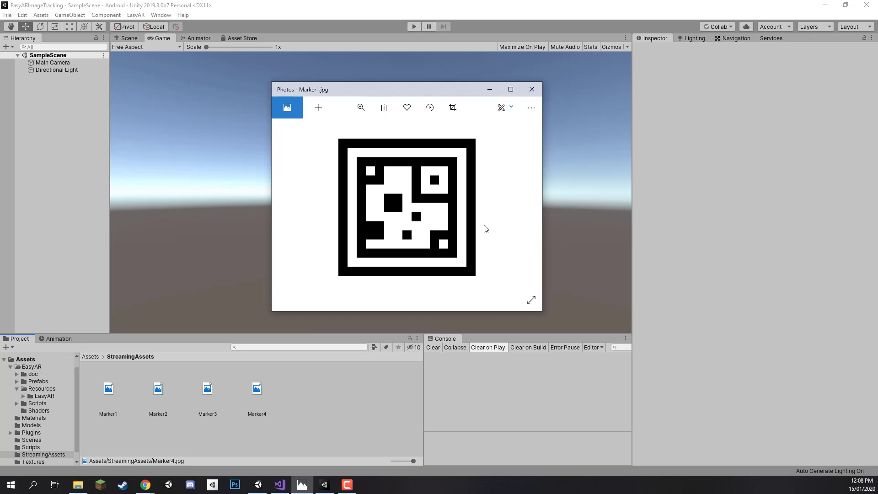
click(531, 89)
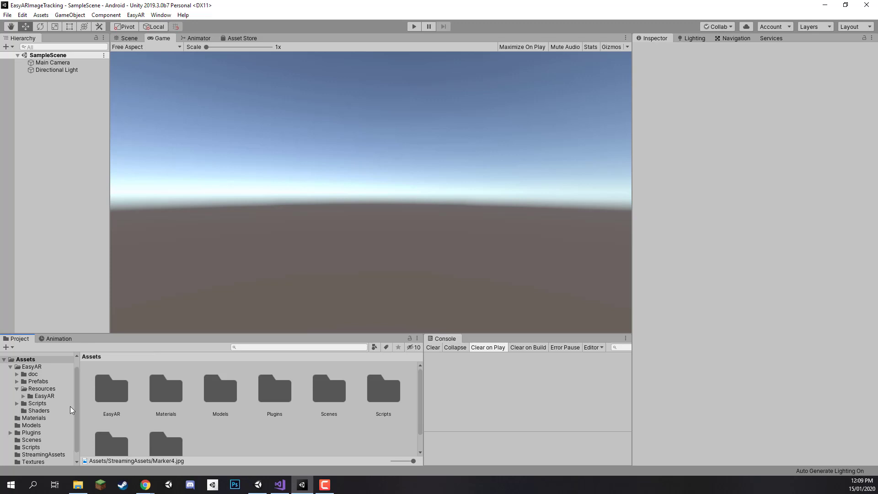
mouse_move(378, 398)
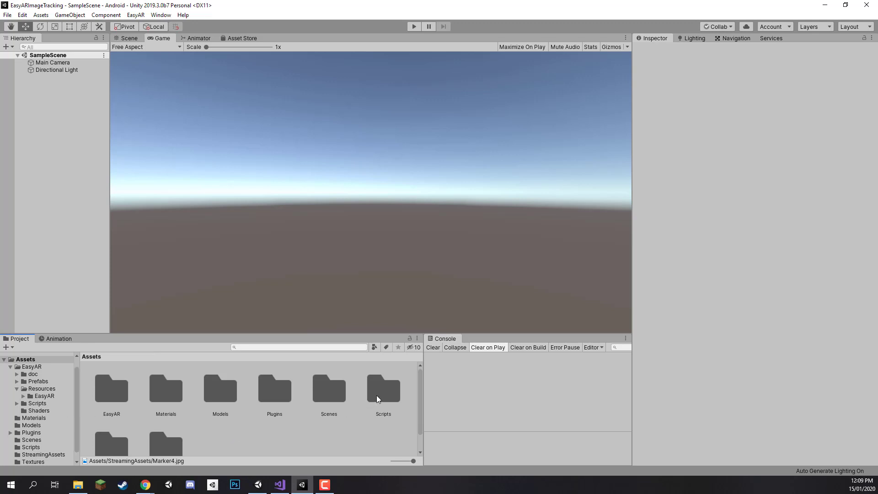
Step: Create a new C# script named ColorCast in the Scripts folder
right_click(384, 389)
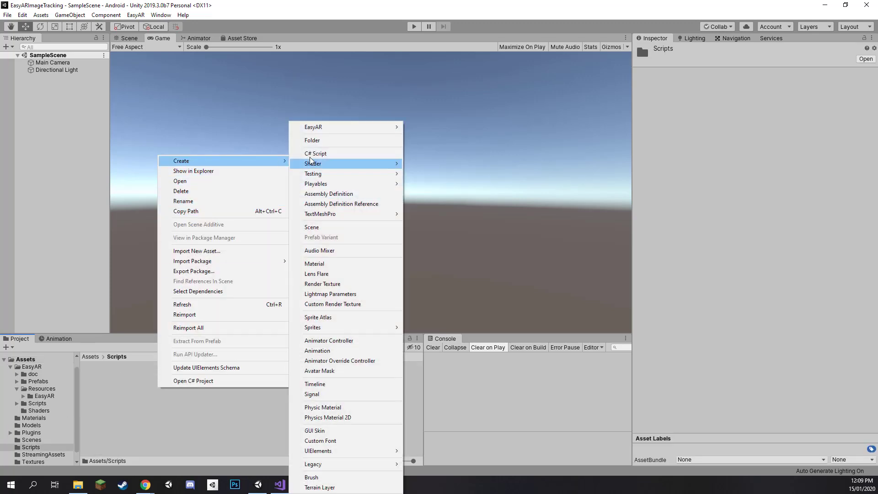
click(315, 153)
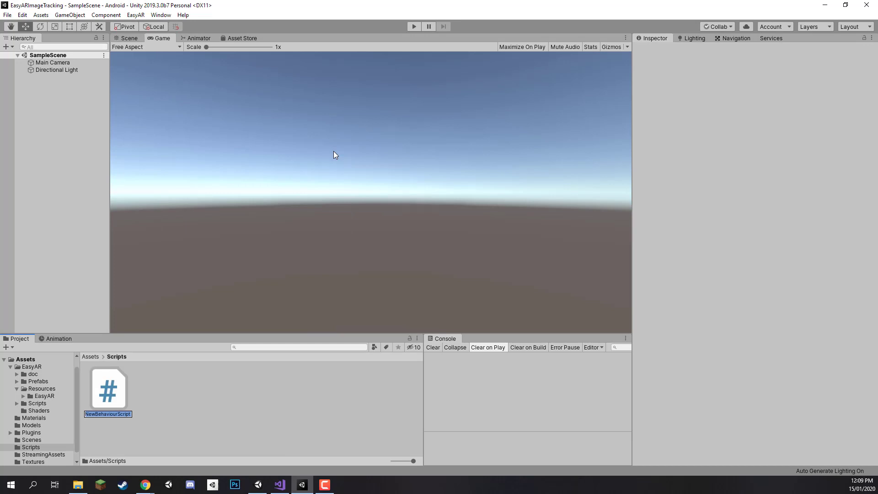
text(ColorCast)
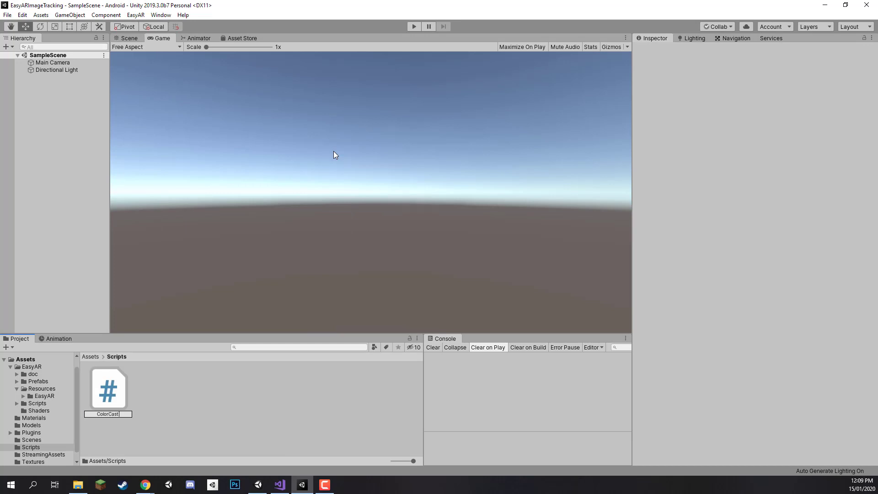
click(108, 389)
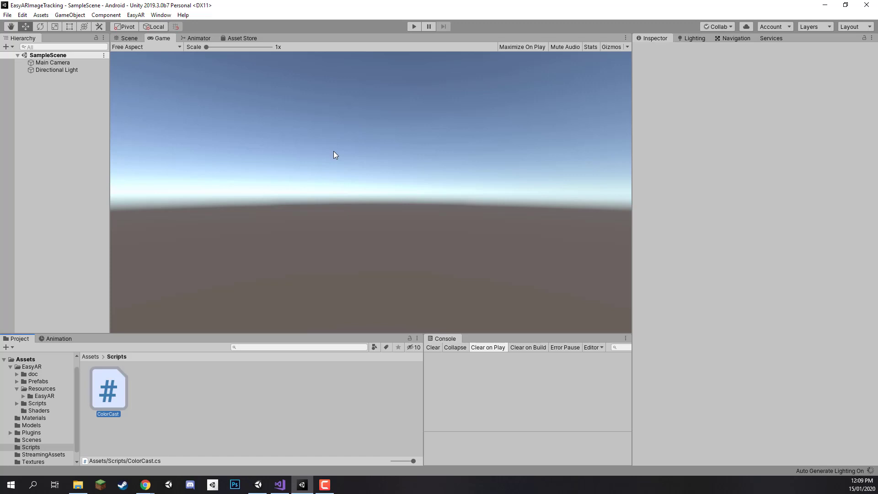
Step: Inspect the ColorCast script and return to the top-level Assets folder
click(108, 388)
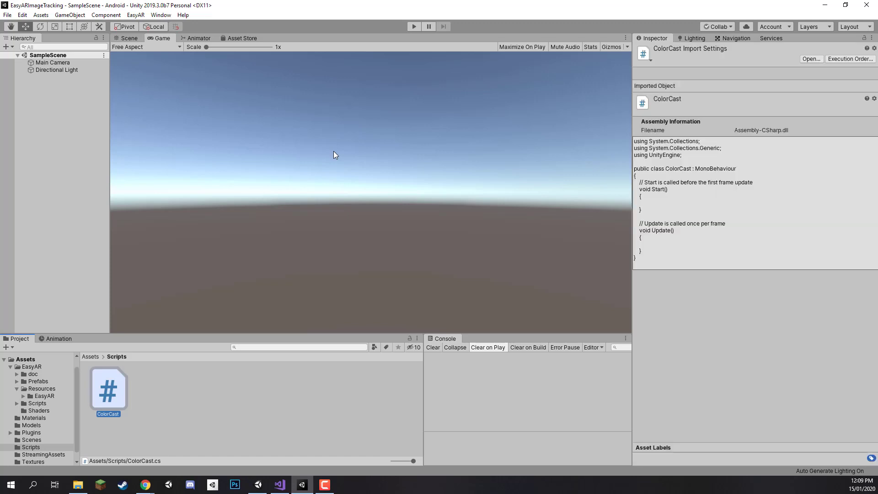
mouse_move(201, 85)
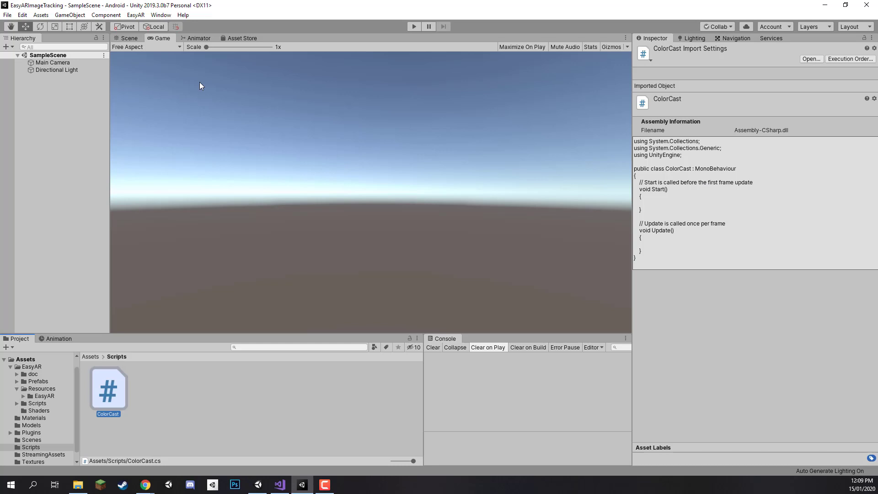
mouse_move(187, 392)
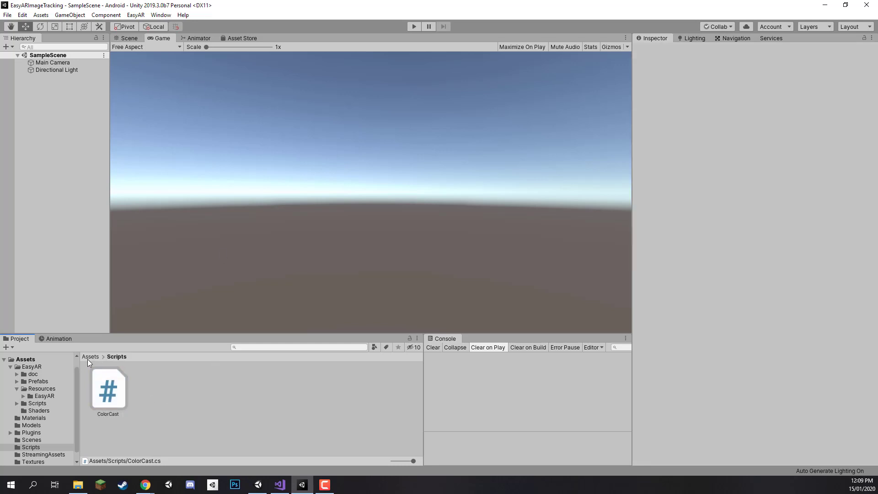
click(90, 357)
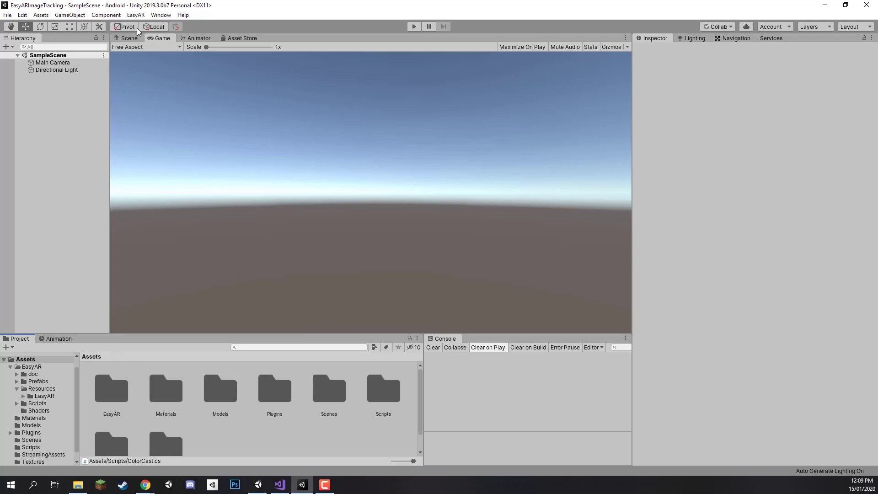
click(63, 47)
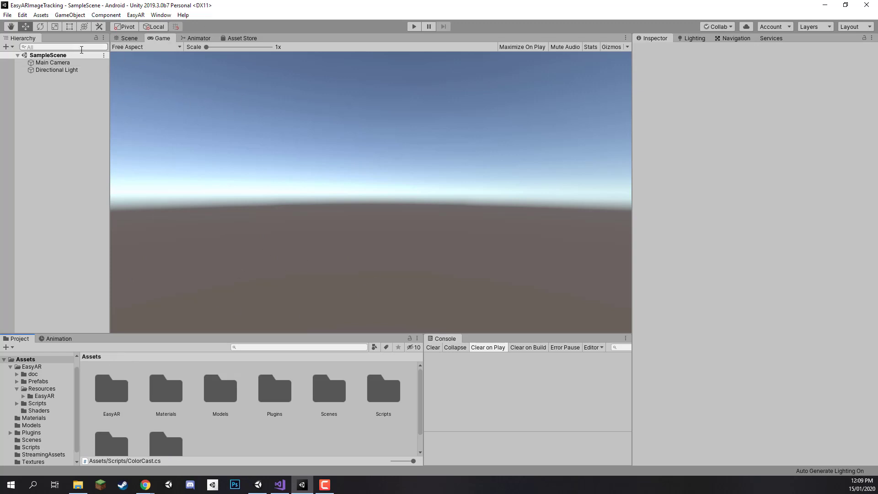